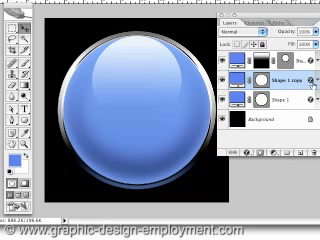
# Step: Apply a deeper Satin shading in the middle sphere layer's Layer Style and confirm it
pyautogui.doubleClick(270, 104)
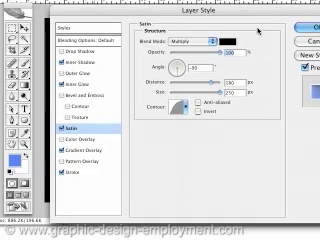
pyautogui.click(294, 20)
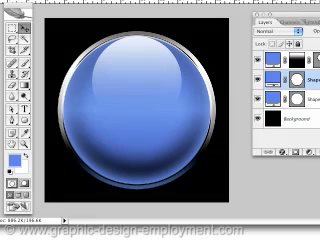